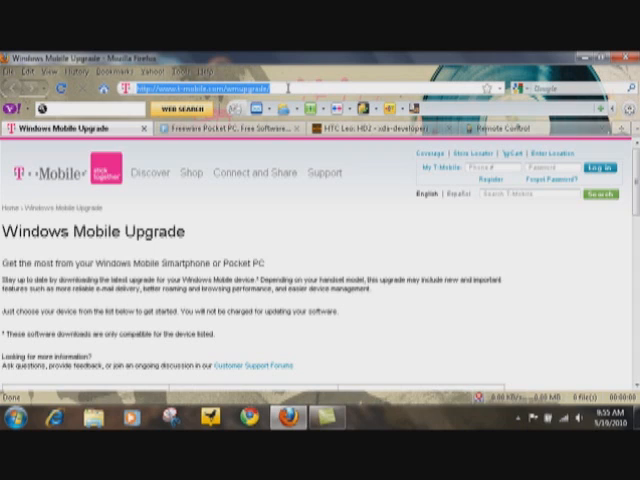
mouse_move(540, 105)
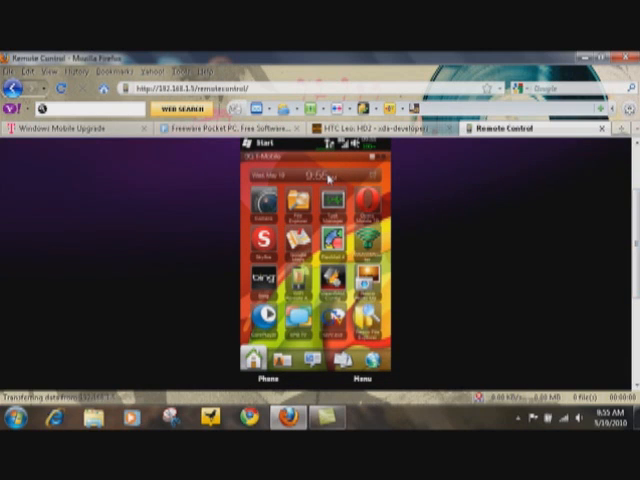
mouse_move(510, 248)
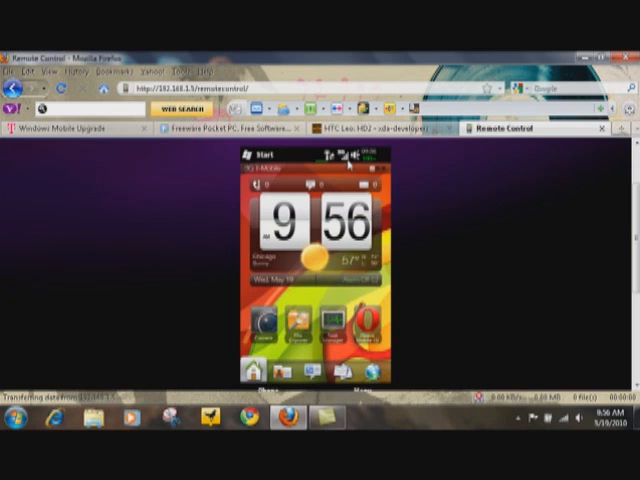
mouse_move(353, 295)
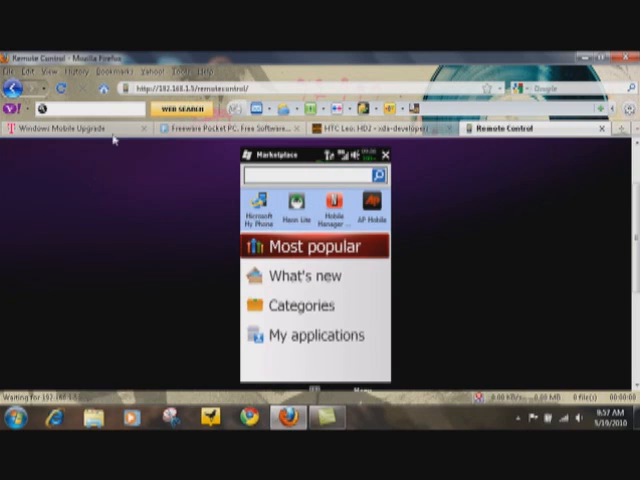
Switch back to the T-Mobile Windows Mobile Upgrade tab after viewing Marketplace.
left_click(62, 130)
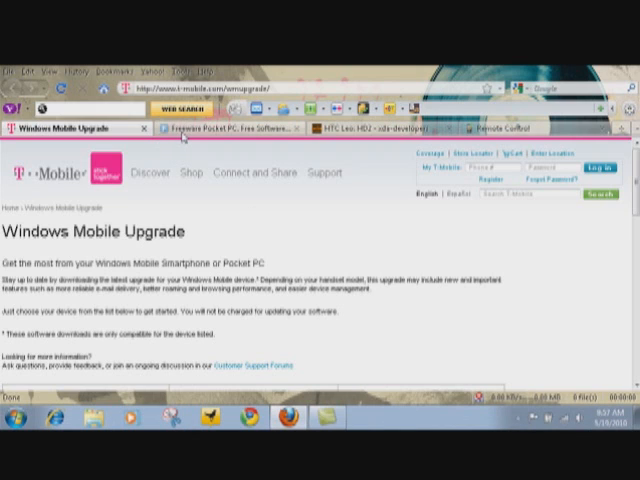
mouse_move(180, 128)
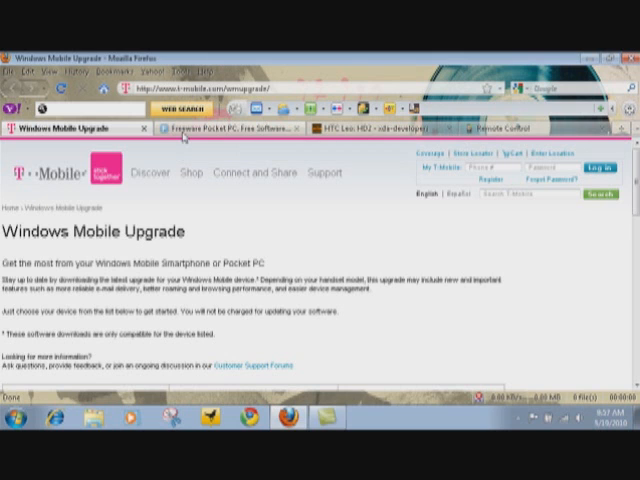
Switch to the Freeware Pocket PC tab.
left_click(245, 127)
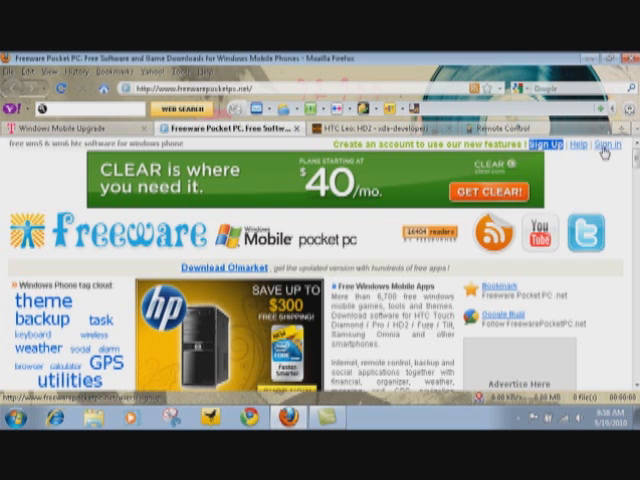
Scroll down the Freeware Pocket PC home page to Most Popular Free Software.
scroll("down", 3)
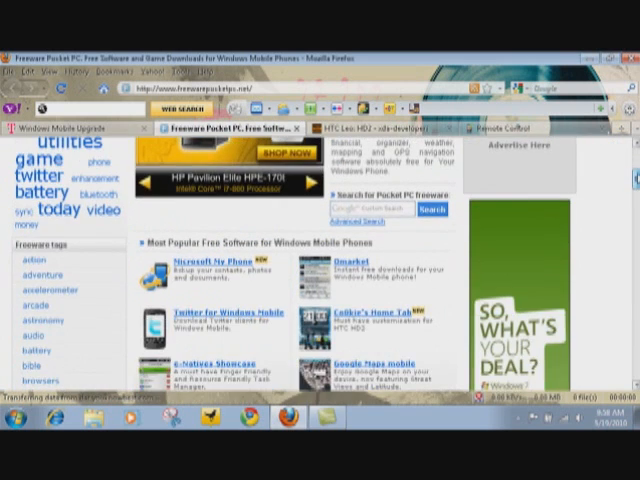
scroll("down", 3)
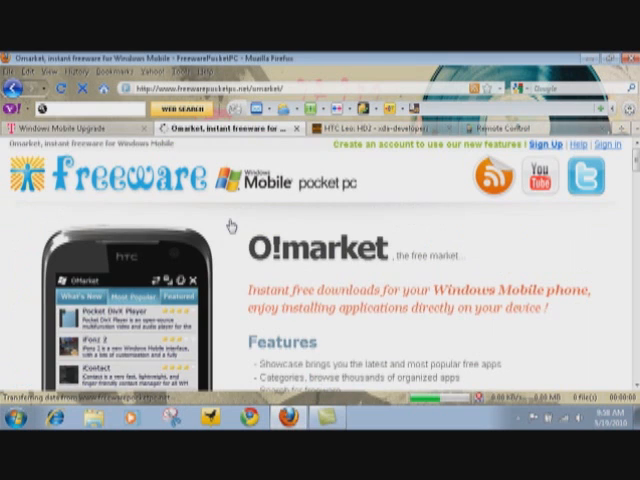
mouse_move(592, 202)
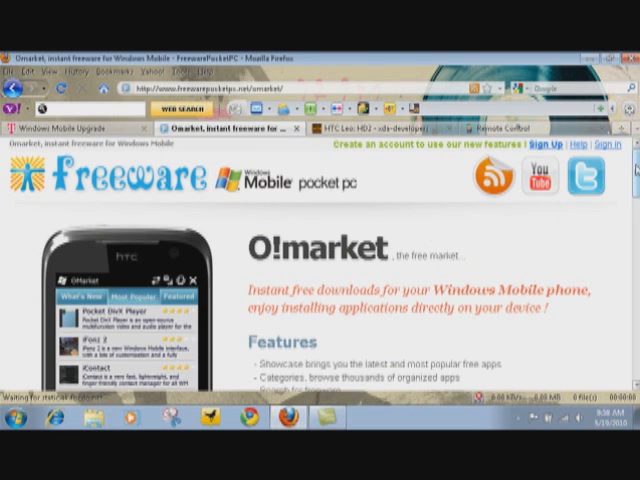
Scroll down the O!market page to its Download section.
scroll("down", 3)
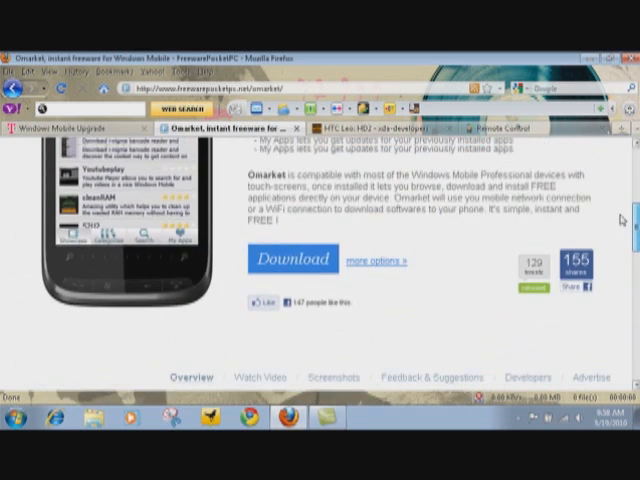
scroll("down", 3)
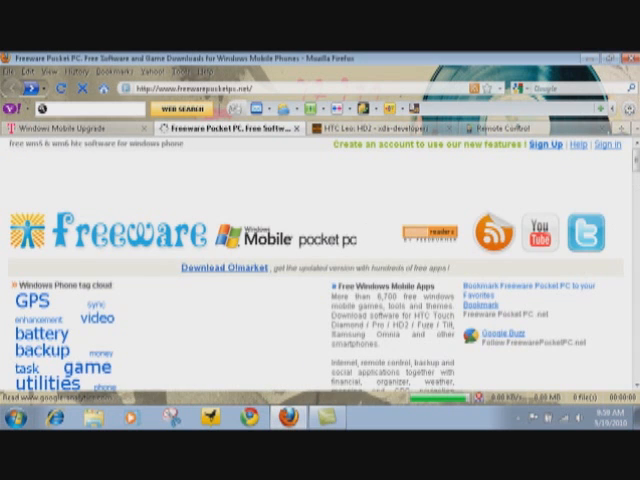
Scroll down the Freeware Pocket PC home page.
scroll("down", 3)
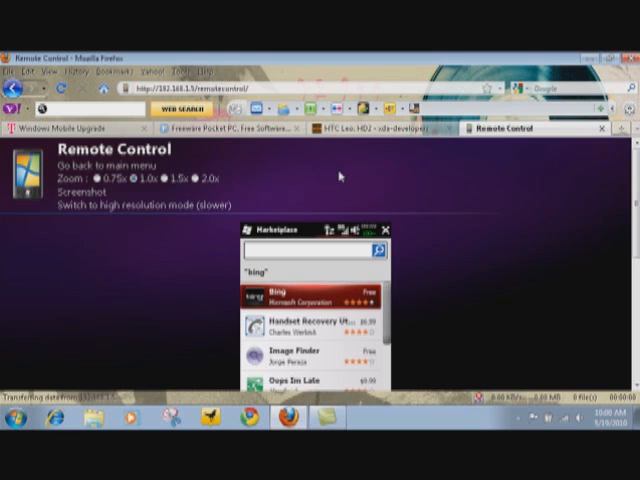
mouse_move(458, 248)
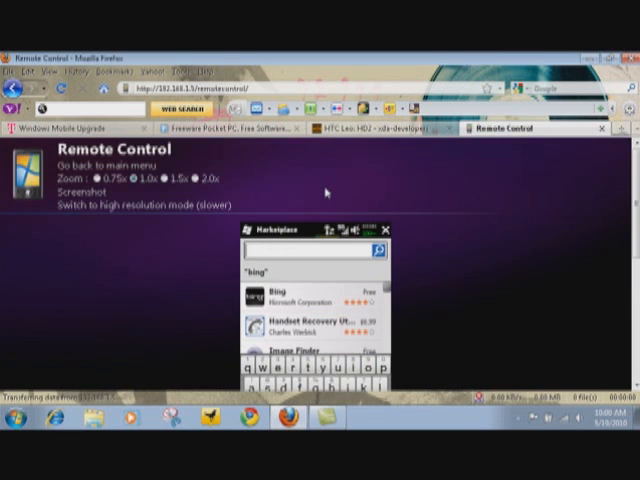
Search the phone's Marketplace for 'reset'.
type("reset")
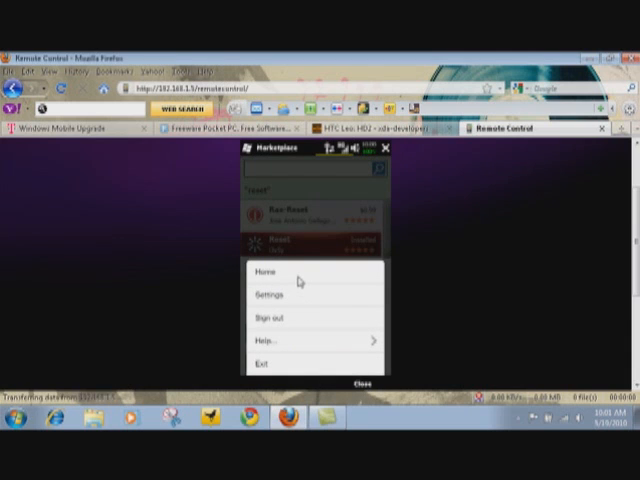
Exit Marketplace on the phone from its options menu.
left_click(267, 271)
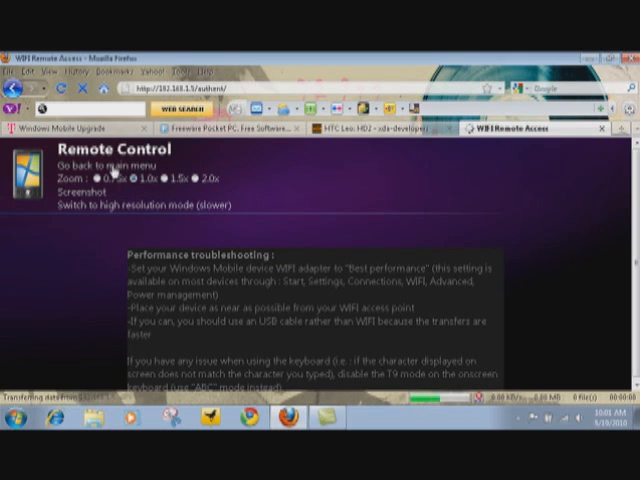
Go back to the WiFi Remote Access main menu and reconnect to the phone.
left_click(110, 165)
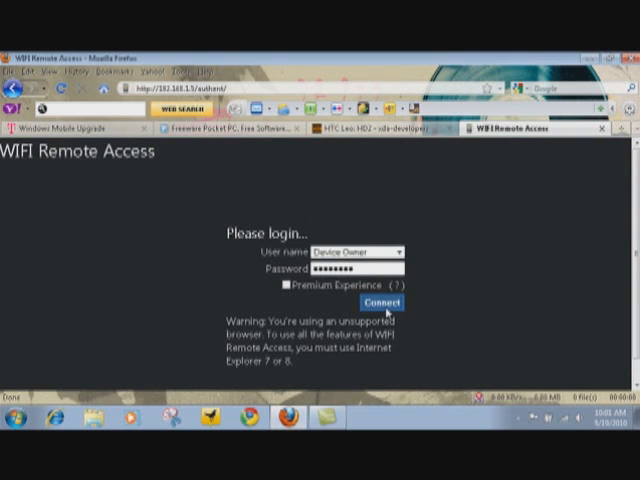
left_click(382, 303)
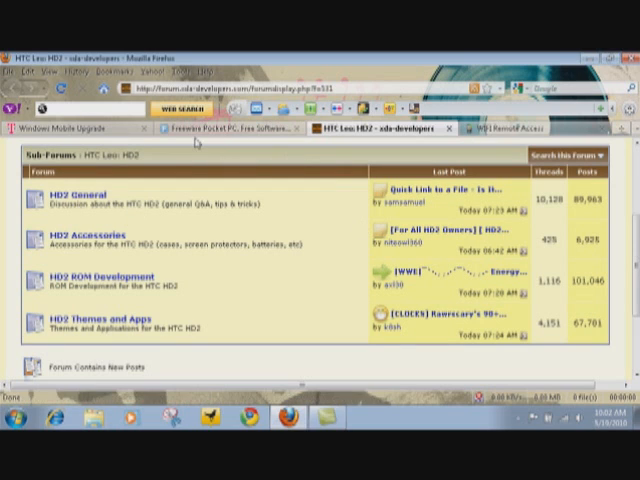
mouse_move(160, 305)
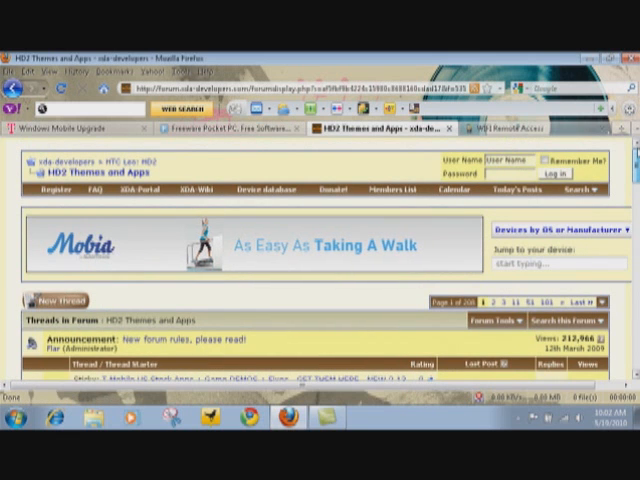
scroll("down", 3)
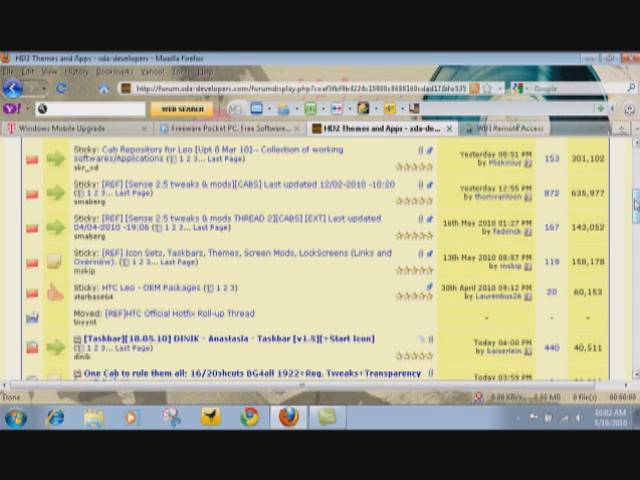
scroll("down", 3)
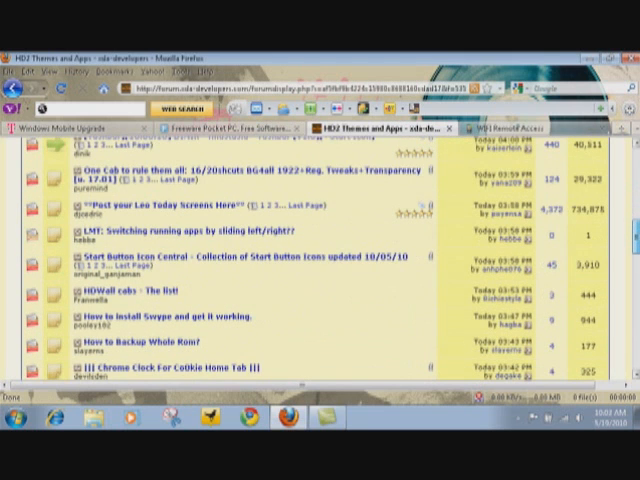
scroll("down", 3)
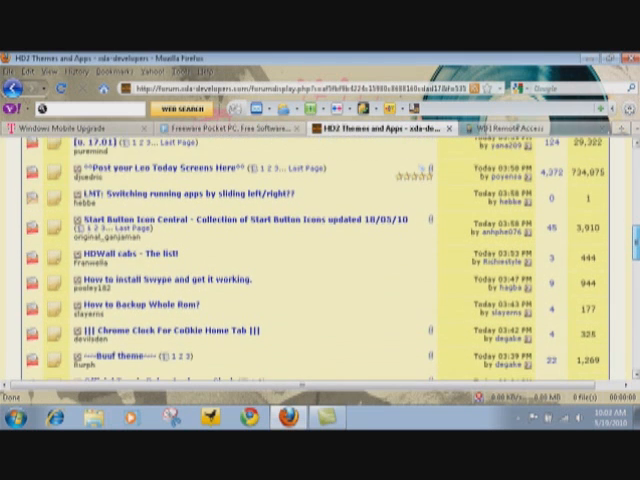
scroll("down", 3)
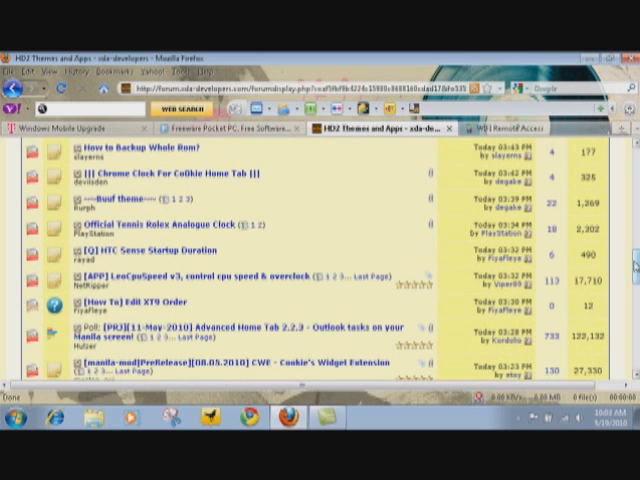
scroll("down", 3)
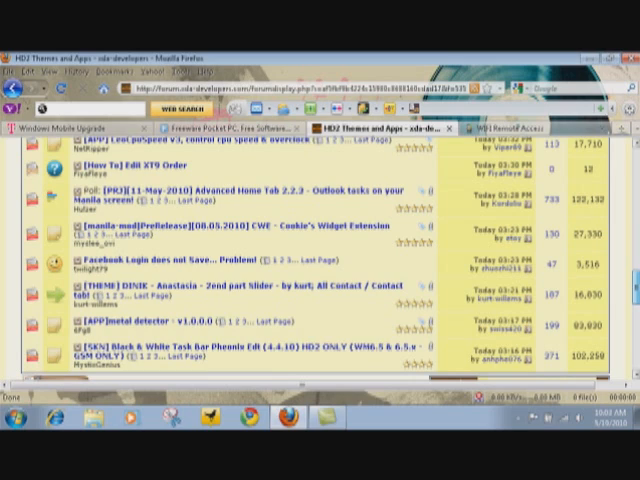
scroll("up", 3)
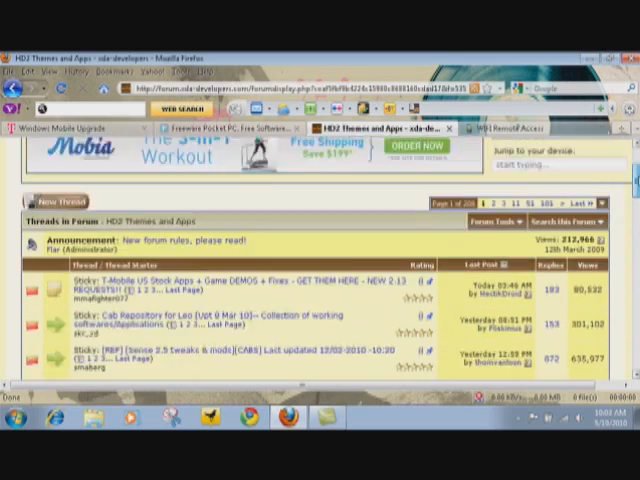
scroll("down", 3)
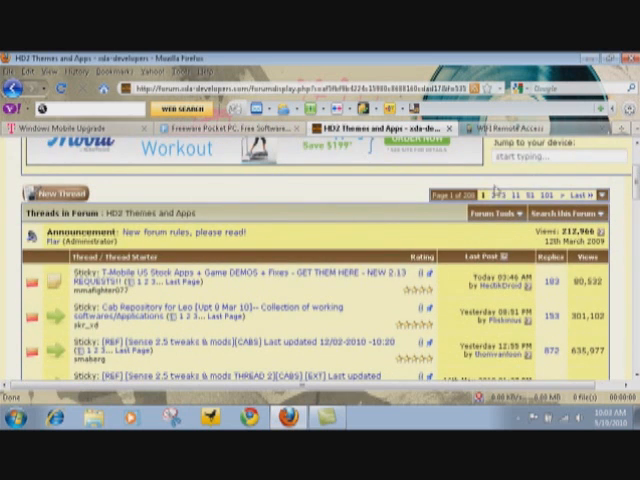